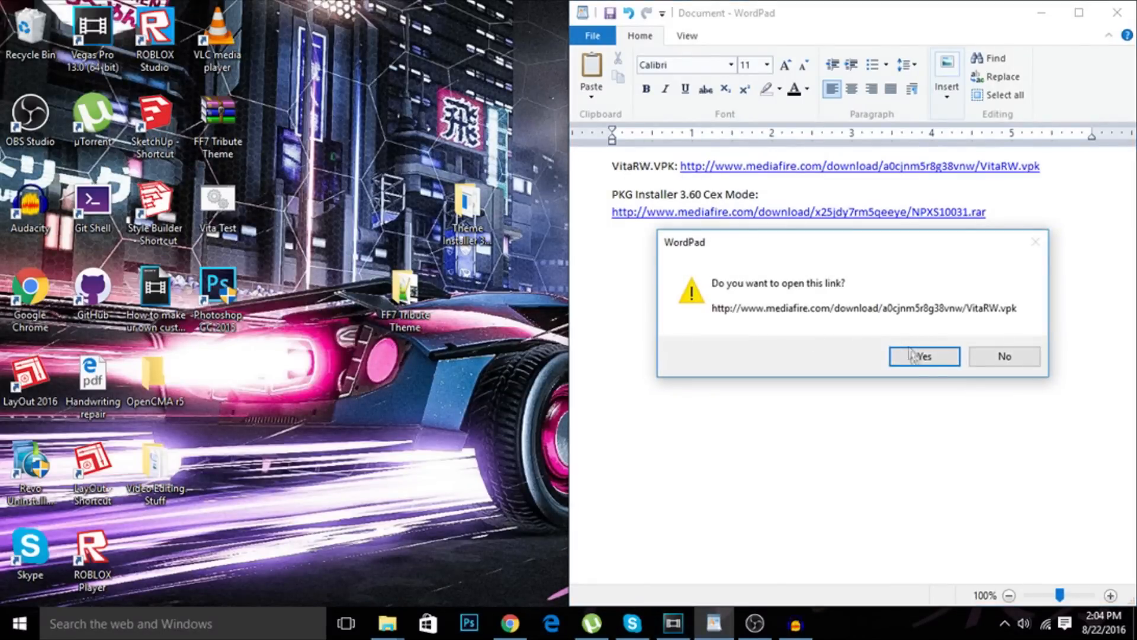
- Download VitaRW.vpk from the MediaFire link and show it in Chrome's Downloads list
left_click(923, 356)
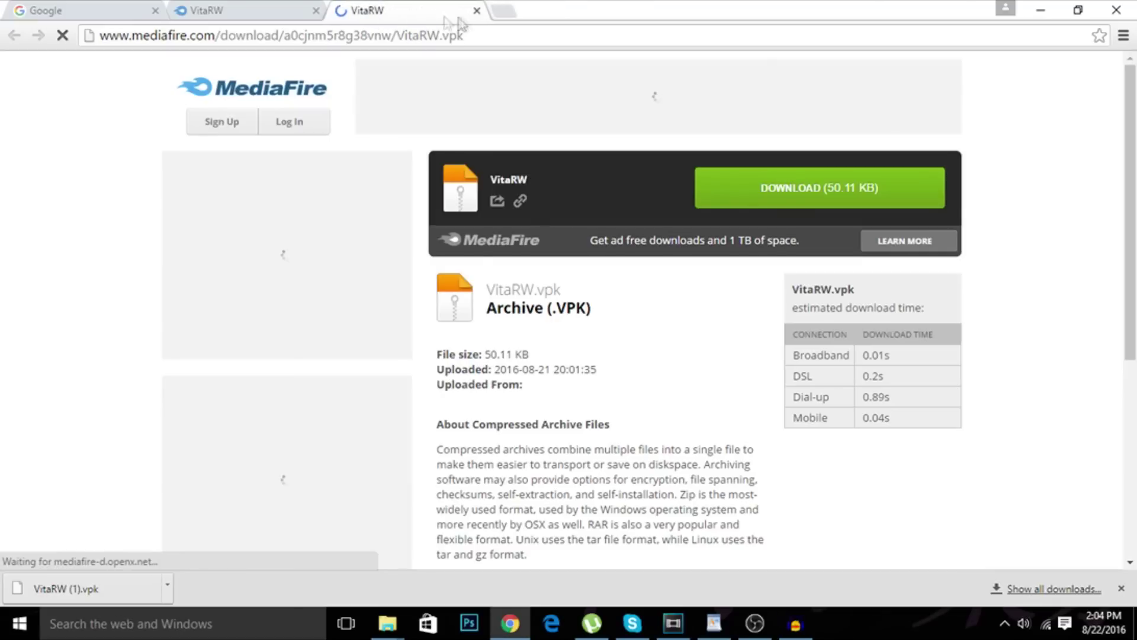
left_click(477, 11)
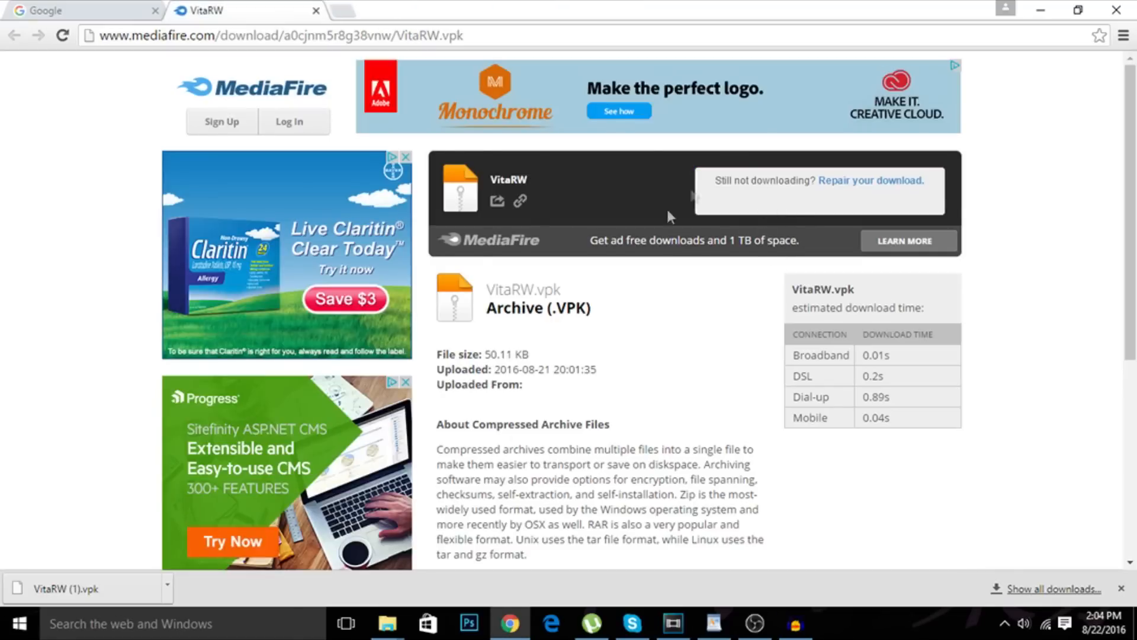
left_click(1121, 34)
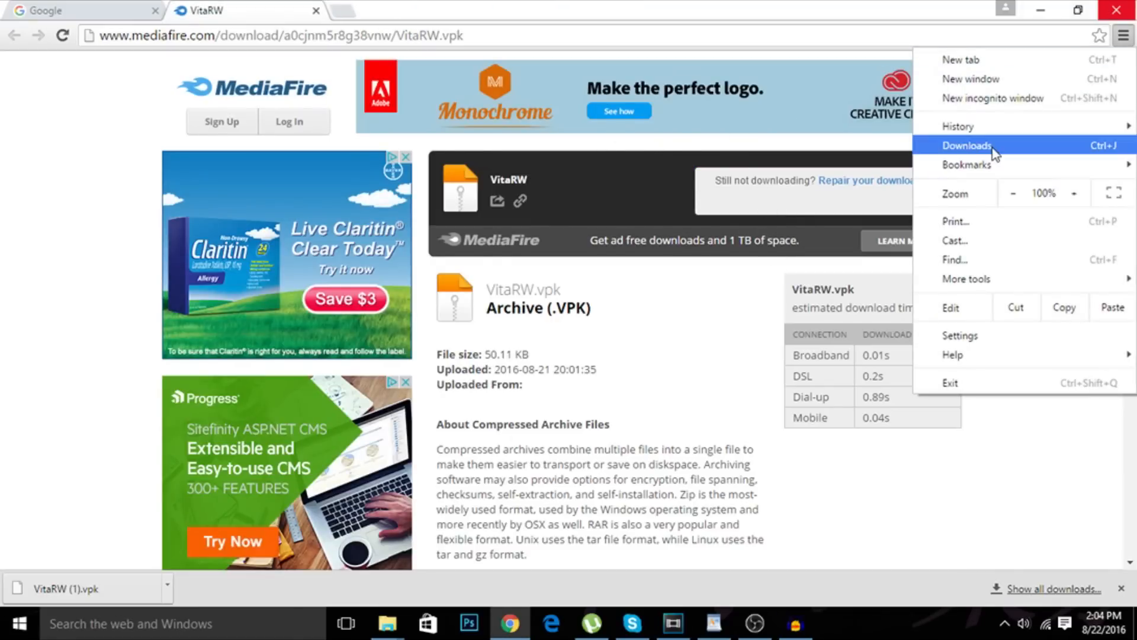
left_click(967, 144)
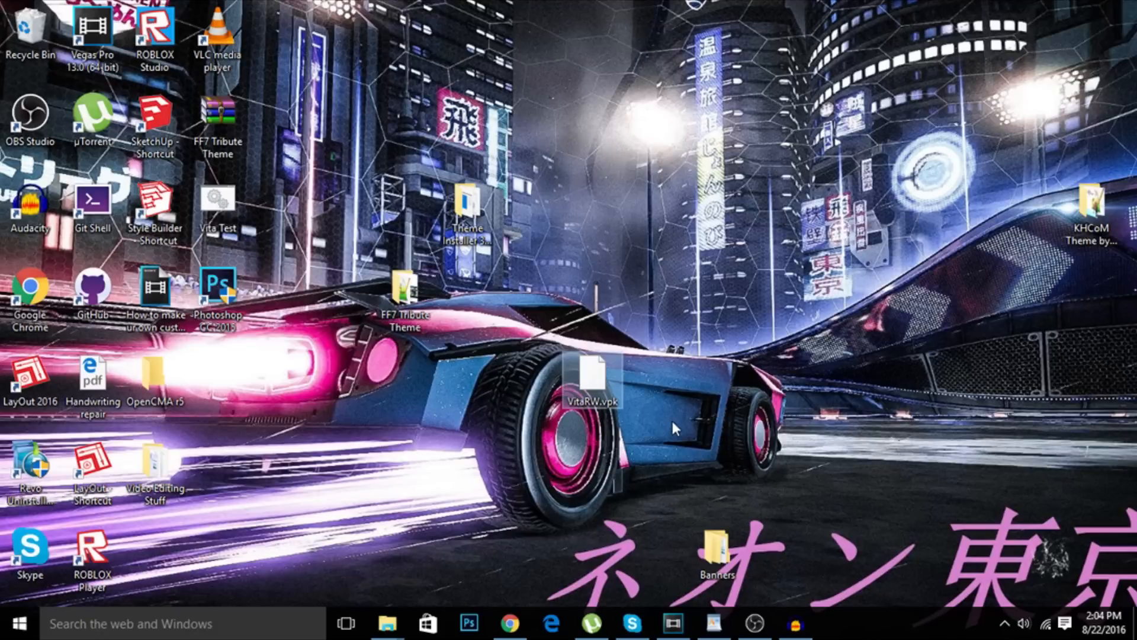
mouse_move(388, 623)
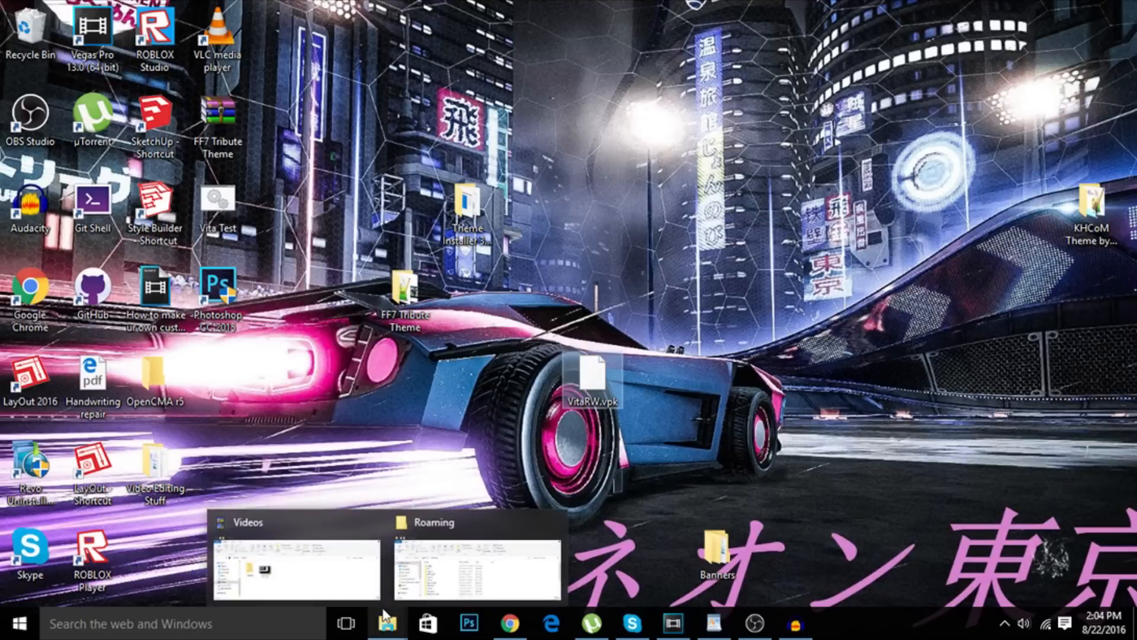
- Restore the File Explorer window showing the Videos folder from the taskbar
left_click(295, 551)
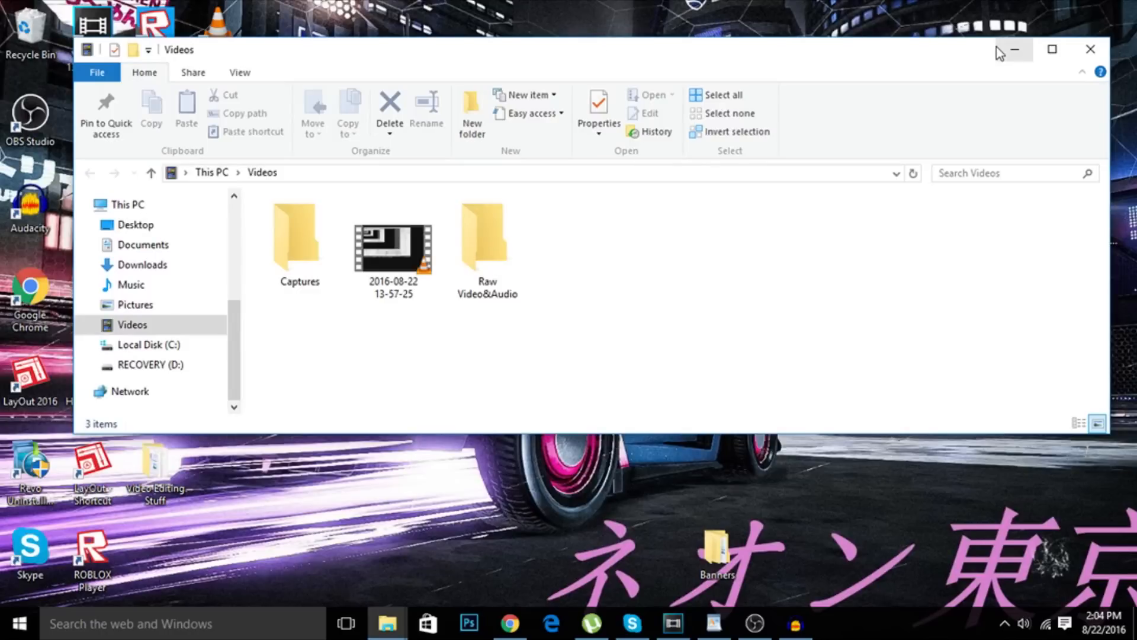
mouse_move(1015, 50)
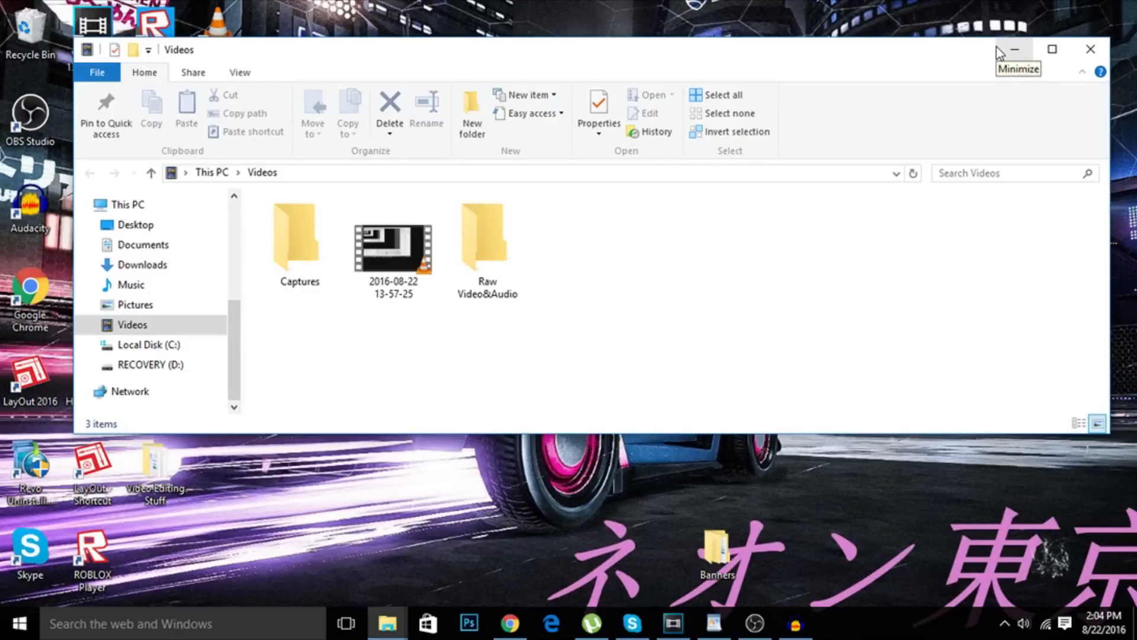
mouse_move(999, 52)
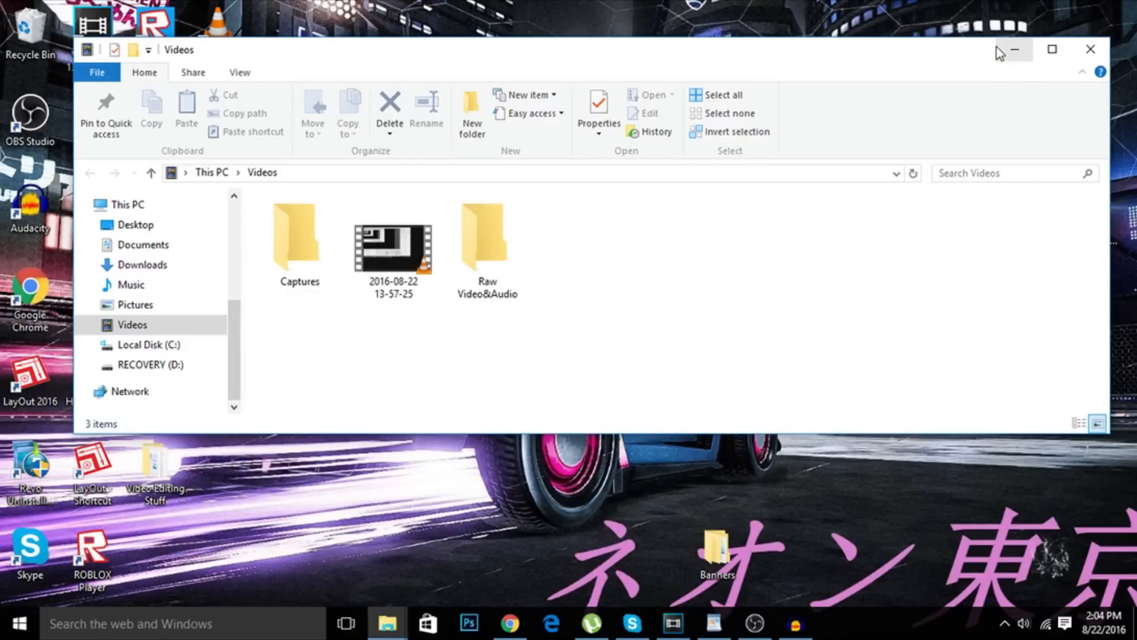
mouse_move(764, 173)
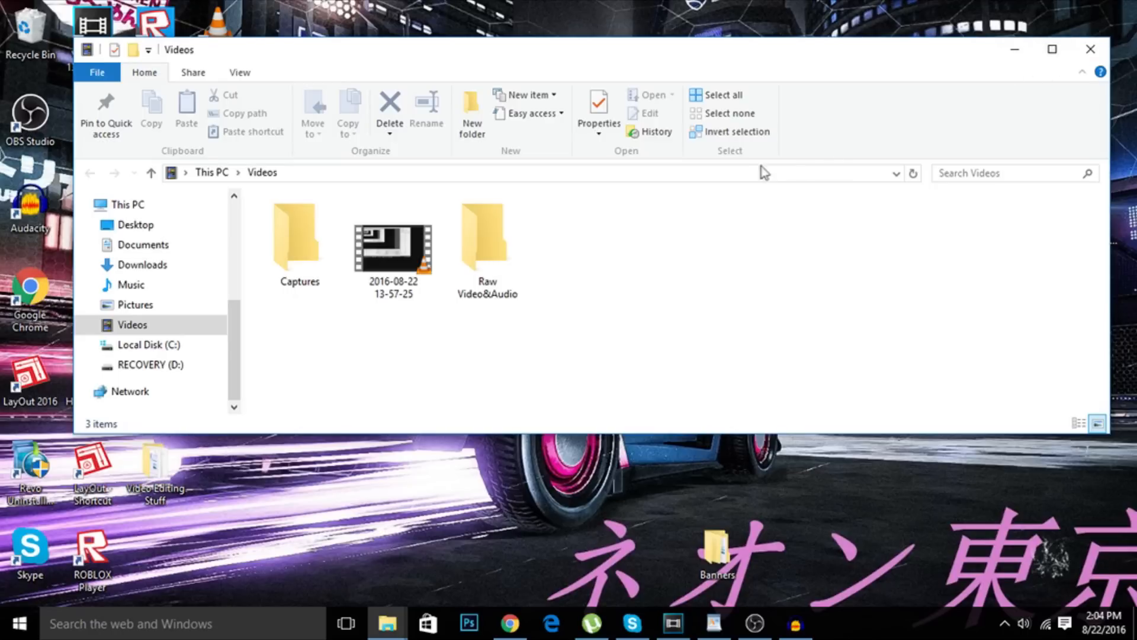
- Connect to the Vita's FTP share at ftp://192.168.2.4:1337, listing app0:, os0: and ux0:
left_click(509, 173)
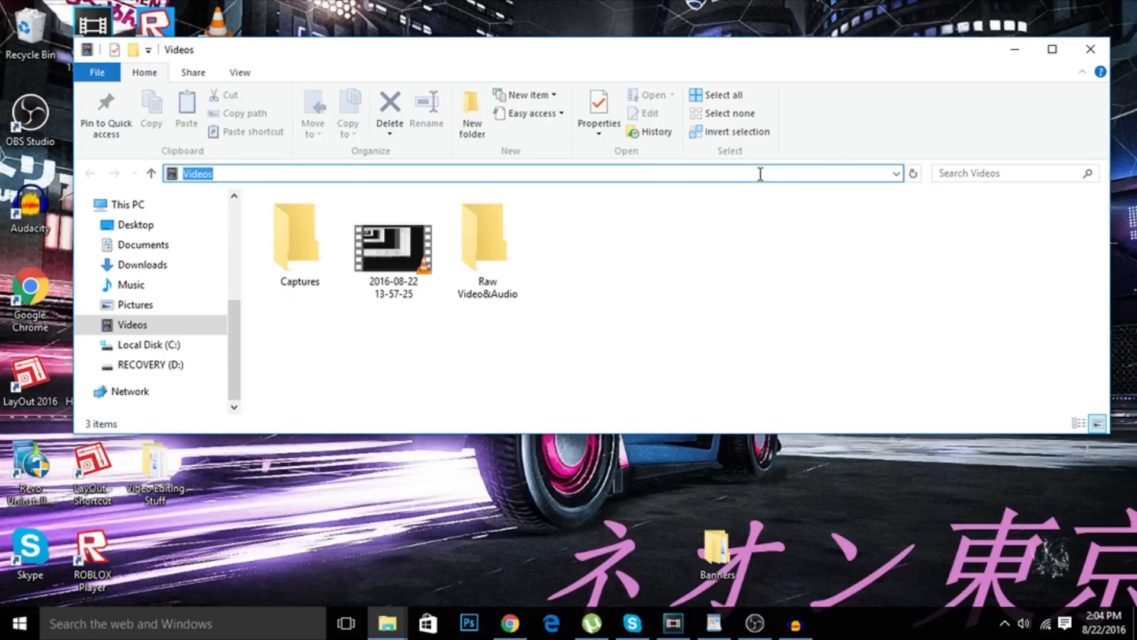
type("ftp:")
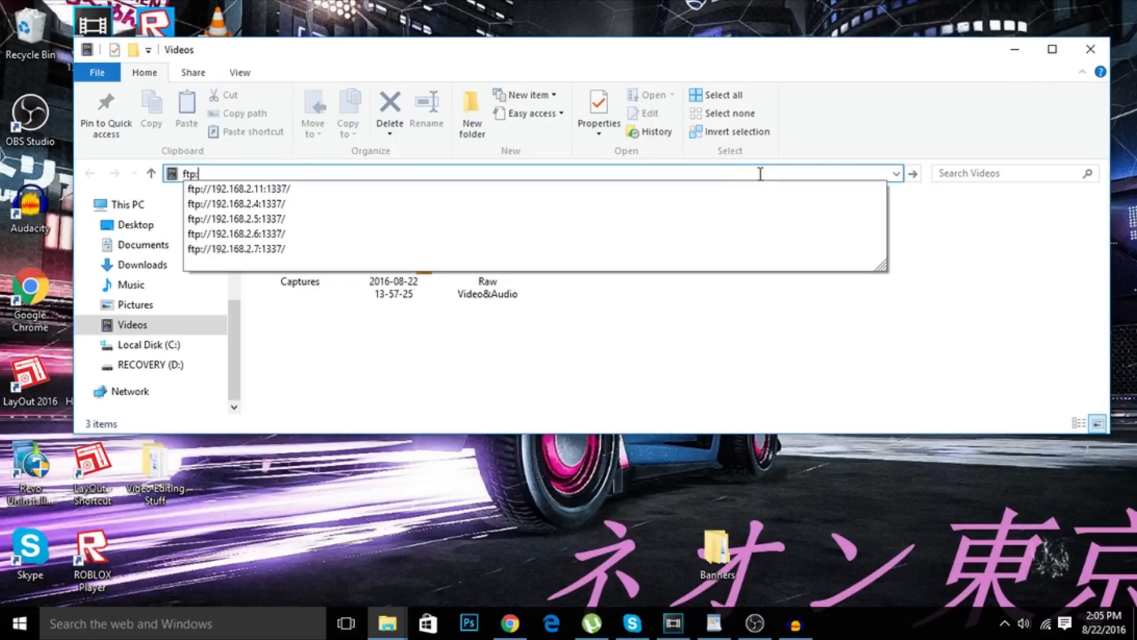
type("//")
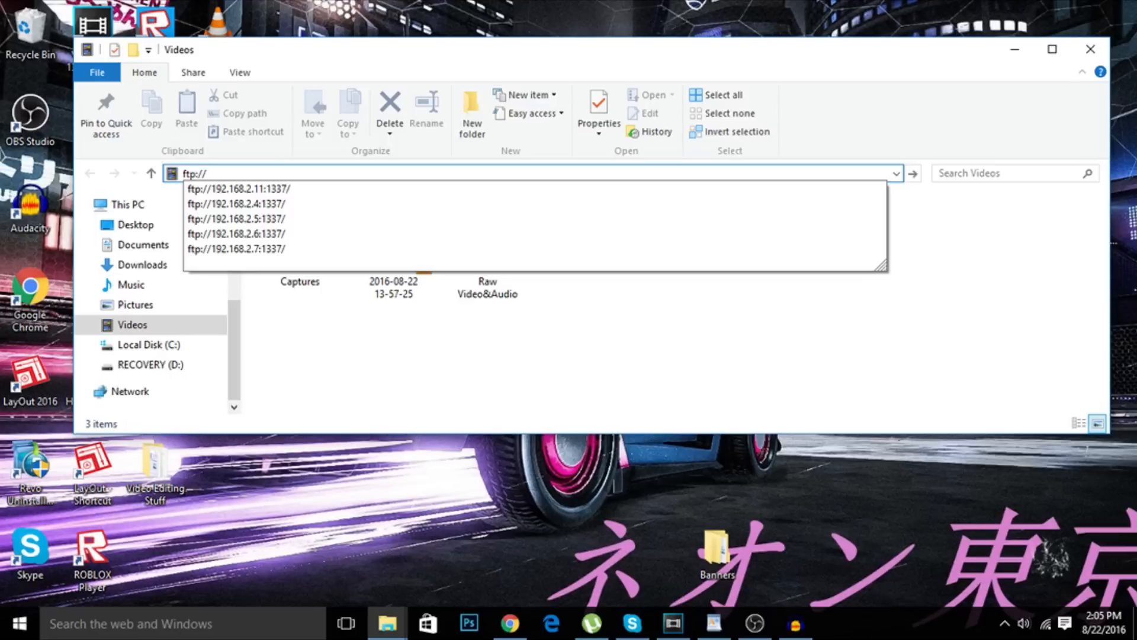
type("1")
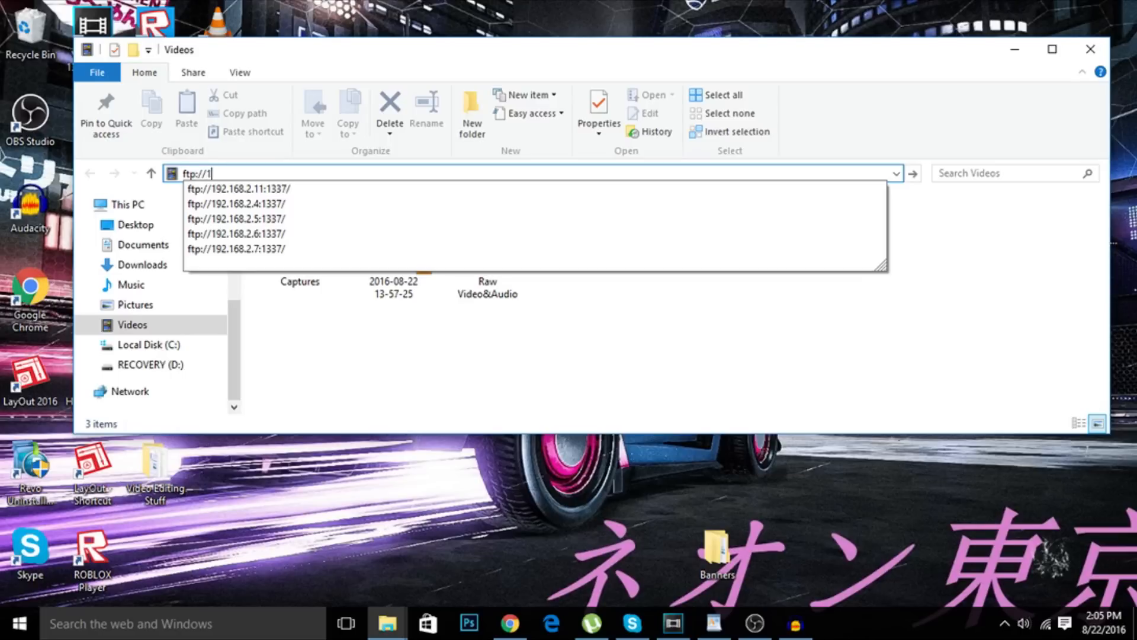
type("92.168.2.4")
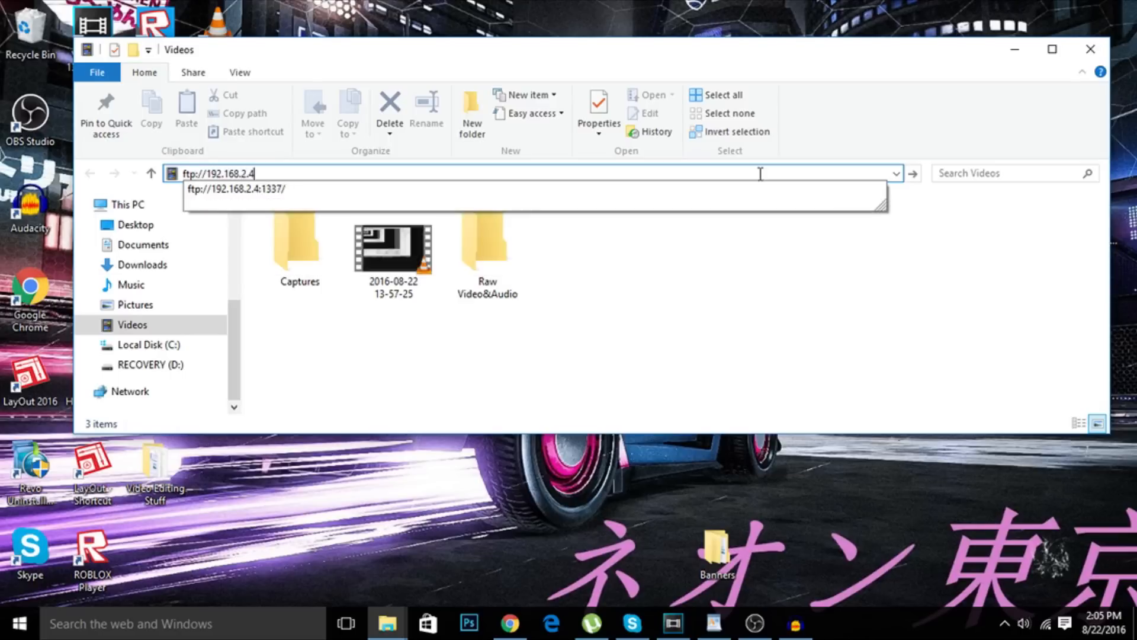
type(":13")
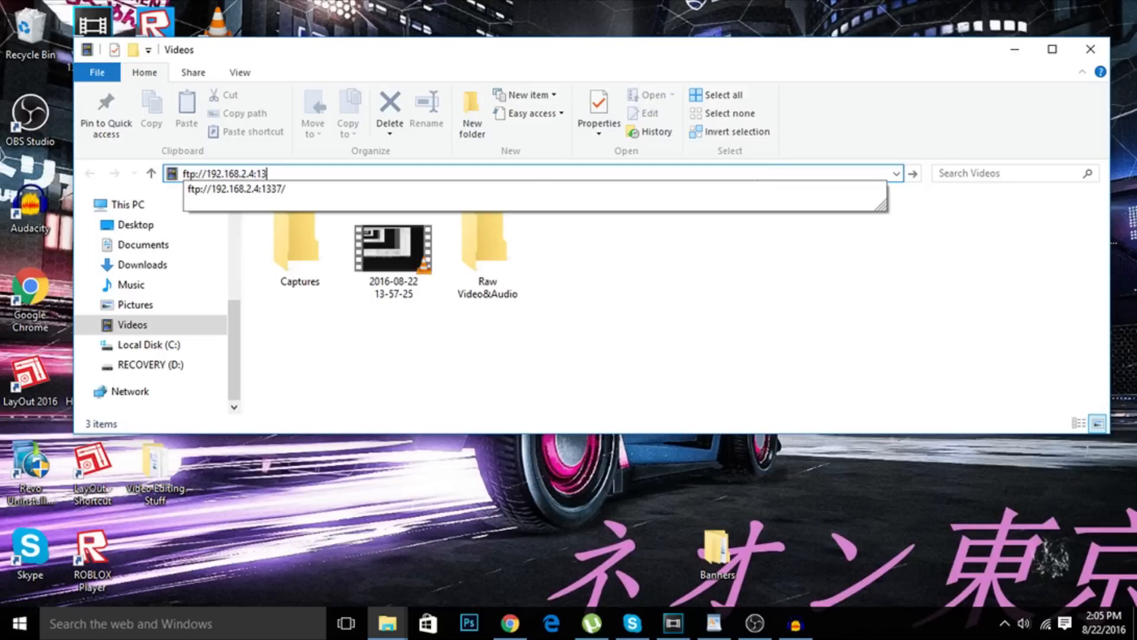
key("Return")
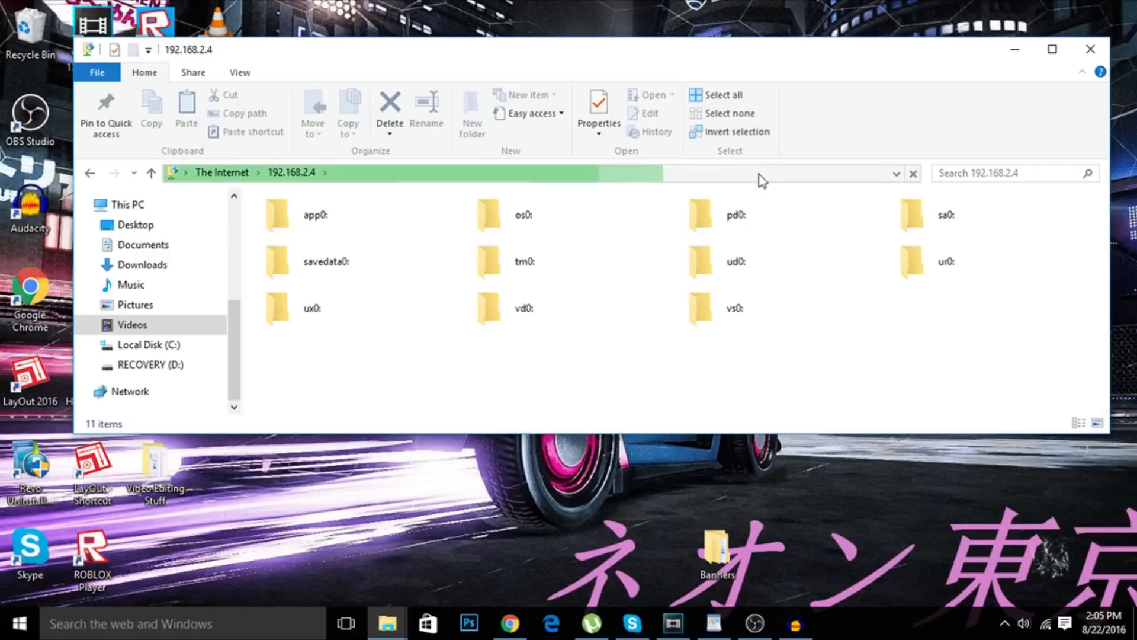
- Open the ur0: folder on the Vita's FTP share
left_click(912, 173)
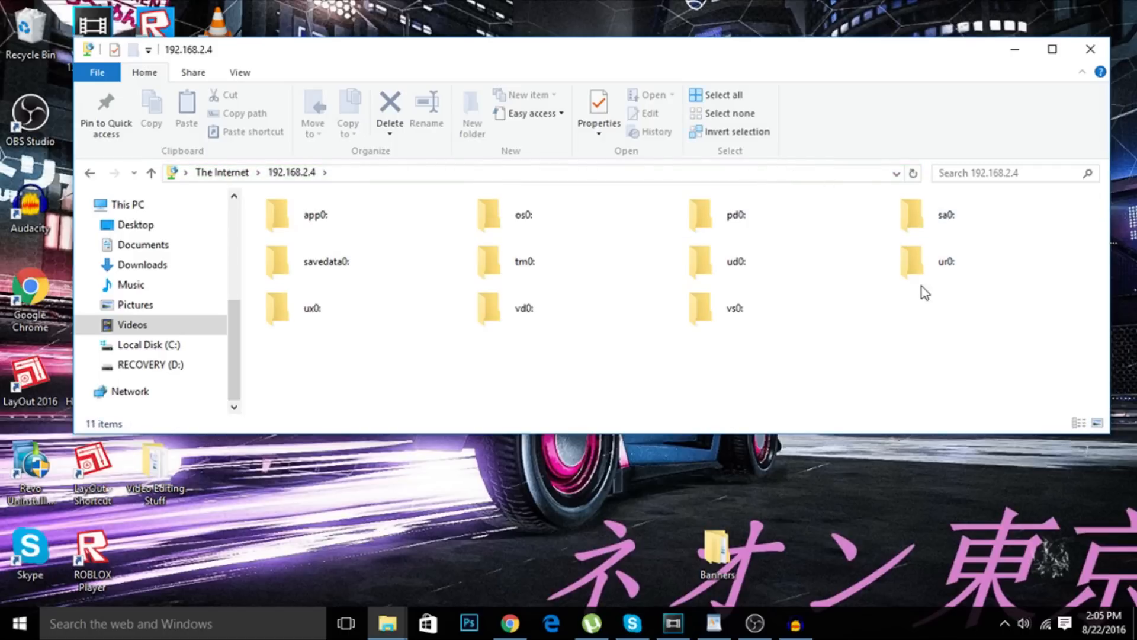
double_click(946, 260)
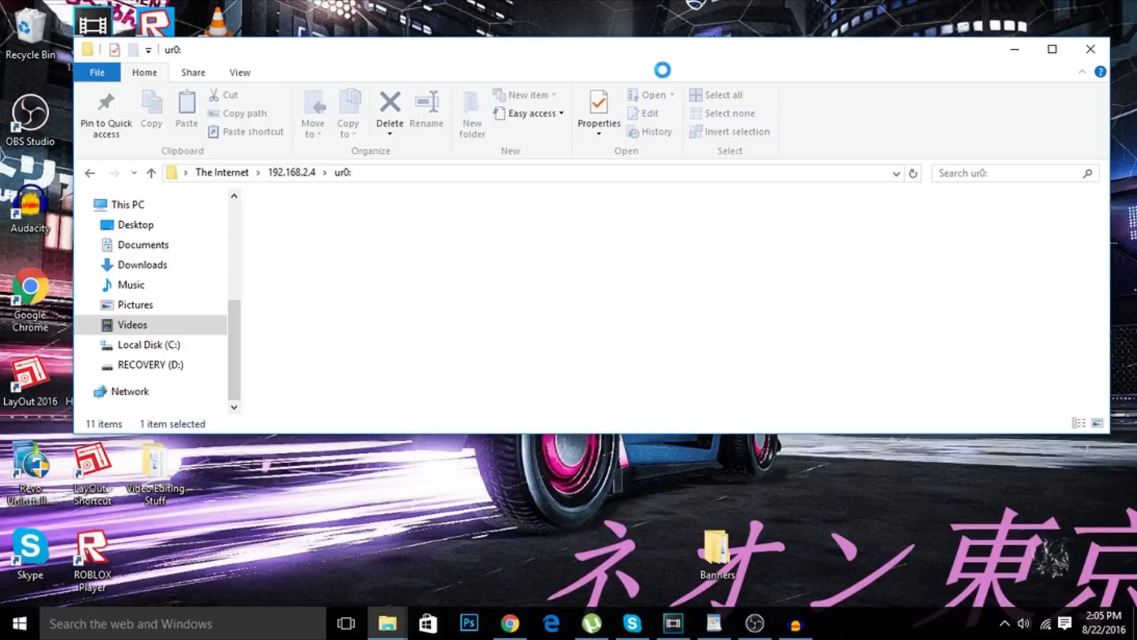
left_click(222, 173)
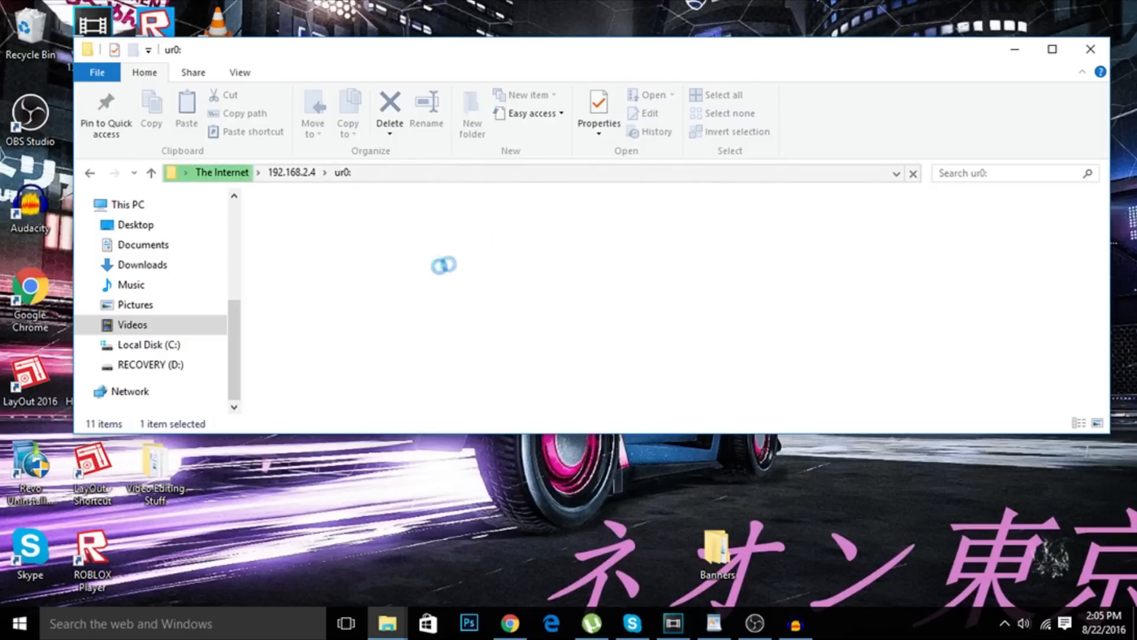